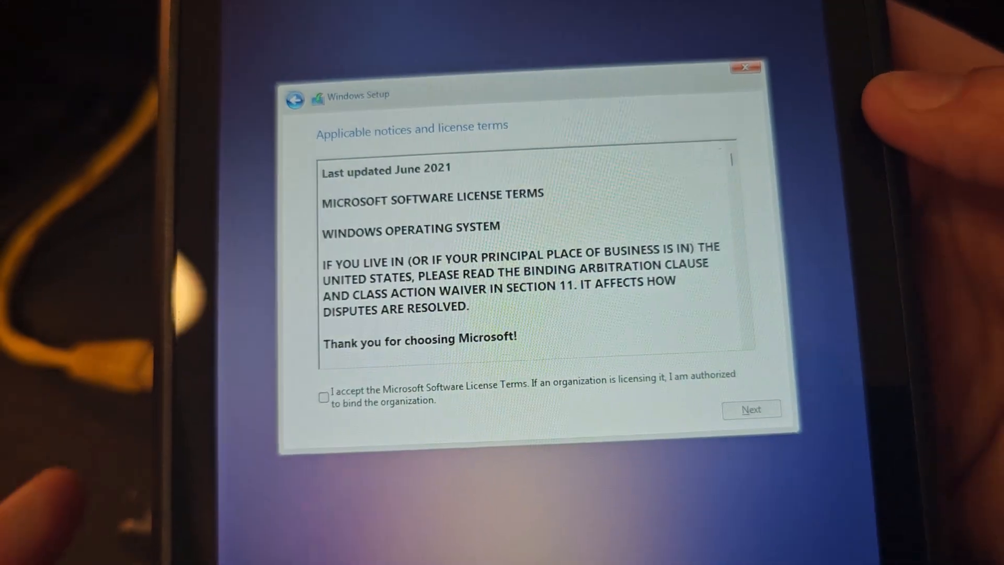
Accept the Microsoft Software License Terms to proceed to the install-location page.
click(327, 421)
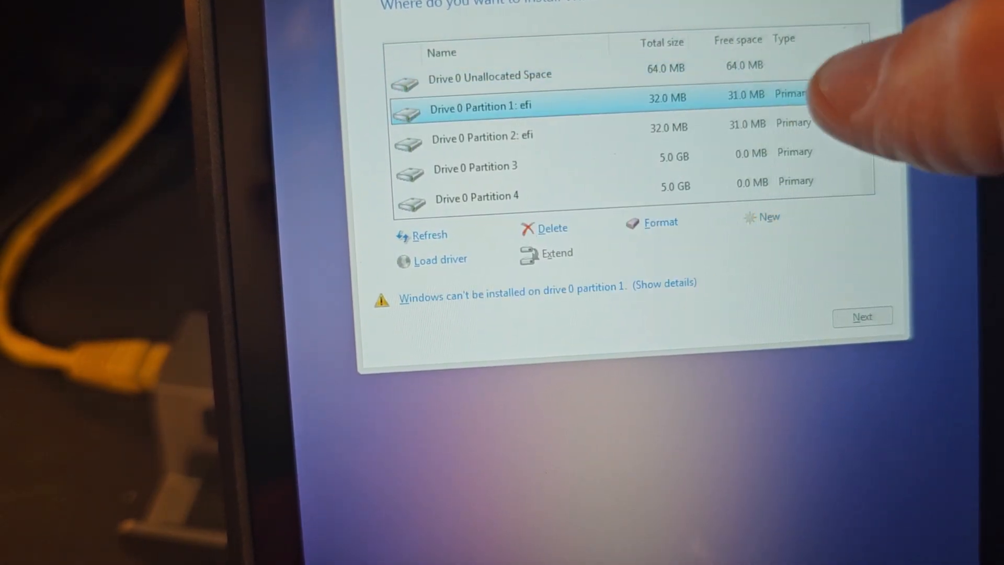
click(552, 228)
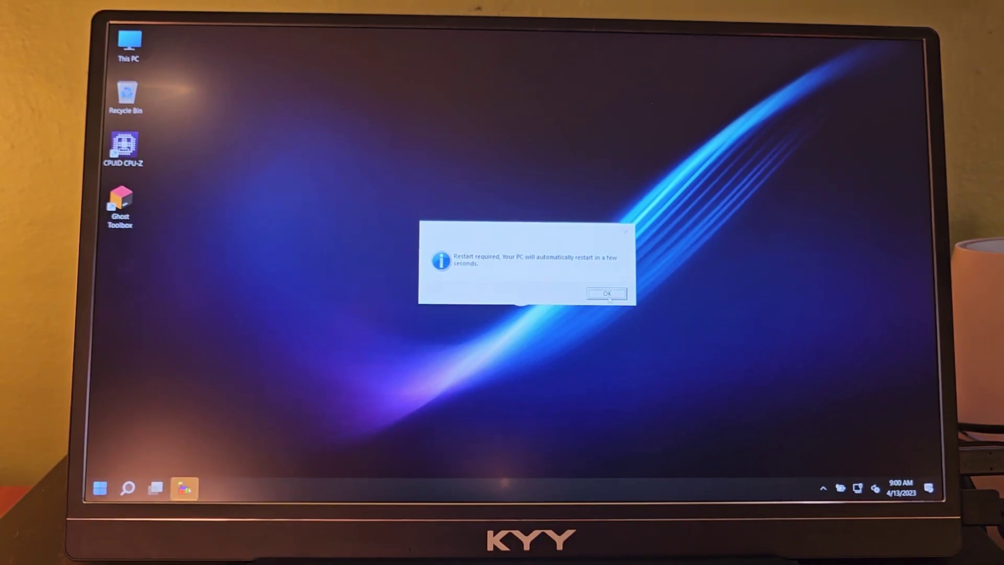
Dismiss the 'Restart required' notice with OK.
click(607, 294)
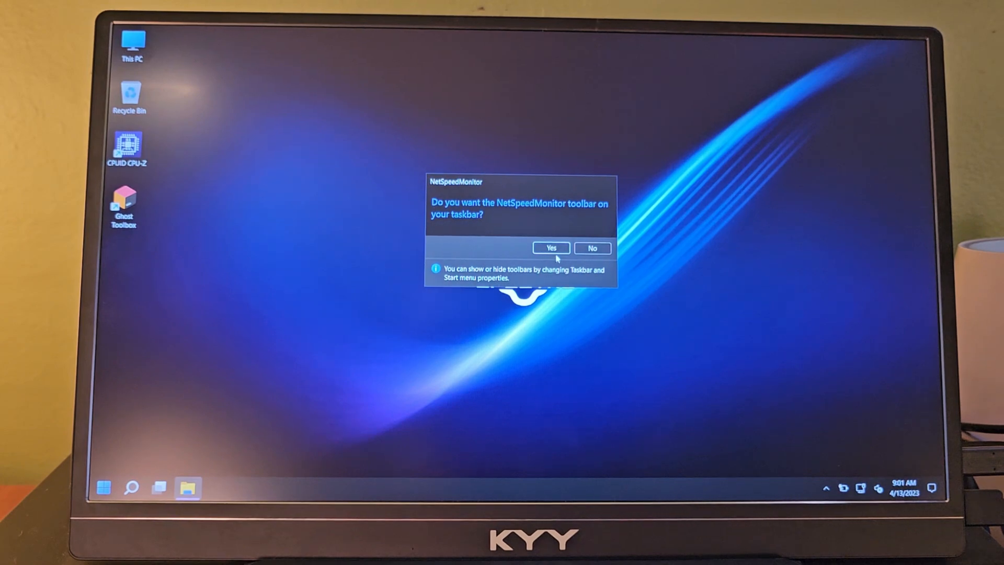
Confirm adding the NetSpeedMonitor upload/download toolbar to the taskbar.
click(551, 248)
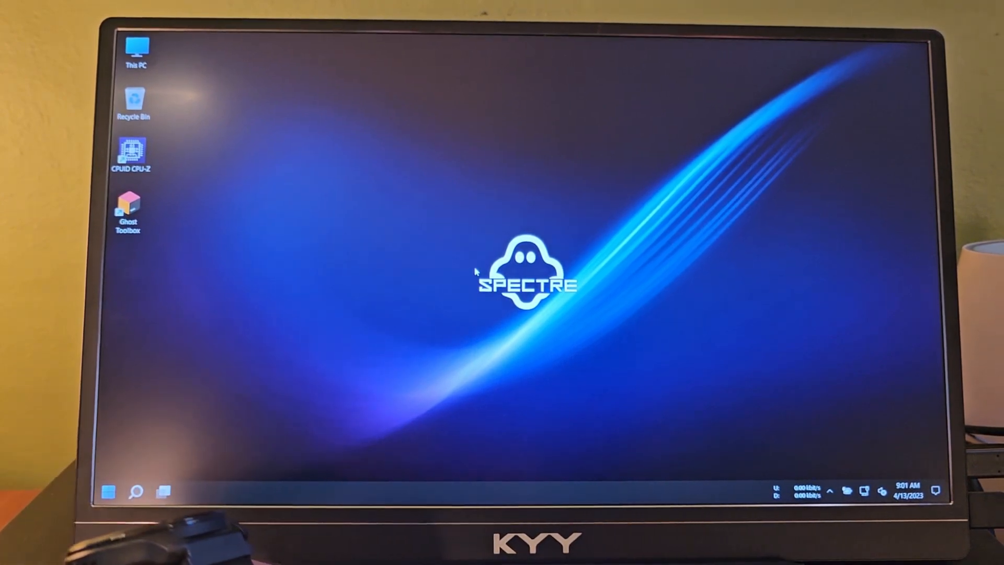
Open Control Panel's 'Uninstall a program' list showing 7-Zip, CPU-Z, NetSpeedMonitor, StartAllBack.
click(109, 492)
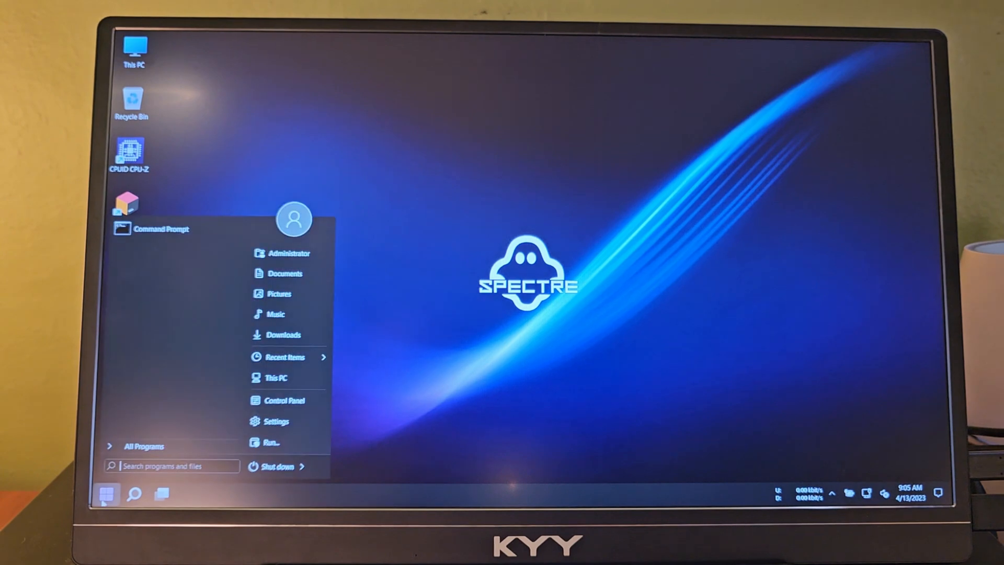
mouse_move(276, 421)
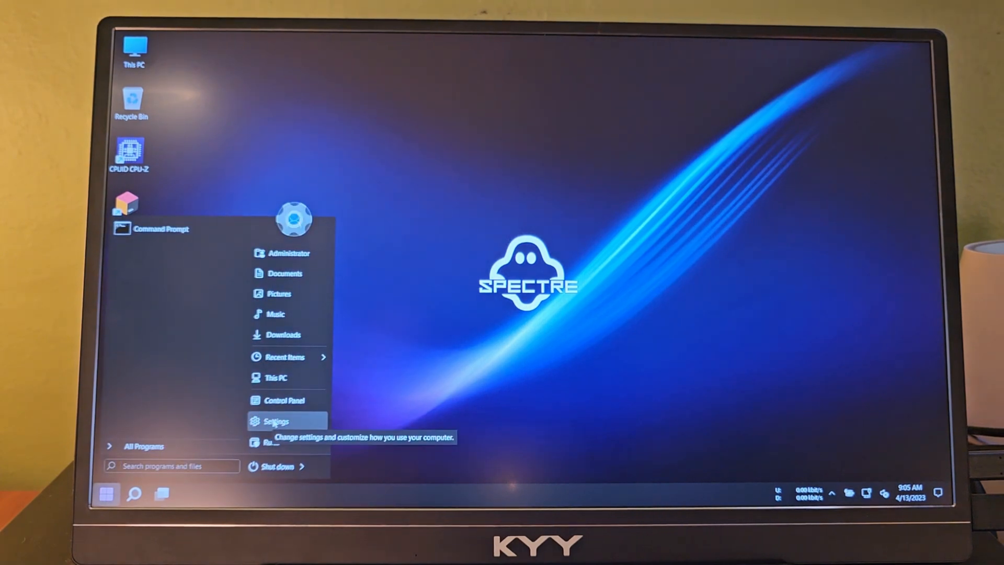
click(283, 401)
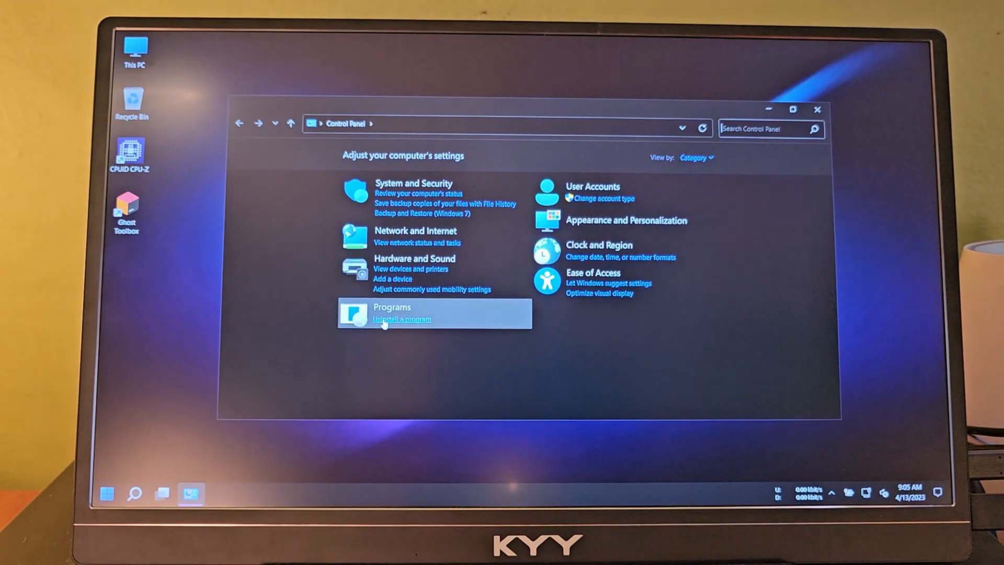
click(402, 319)
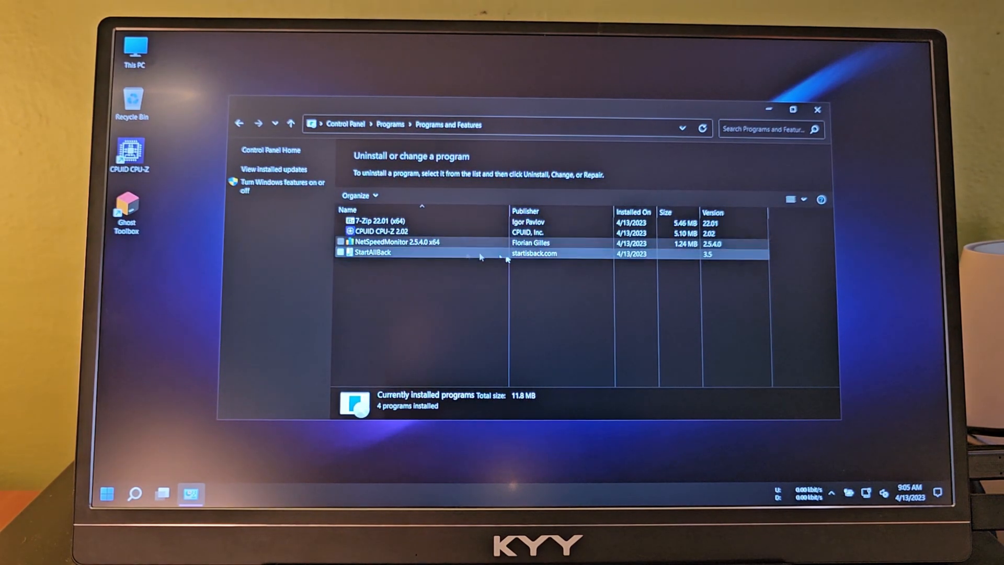
click(108, 494)
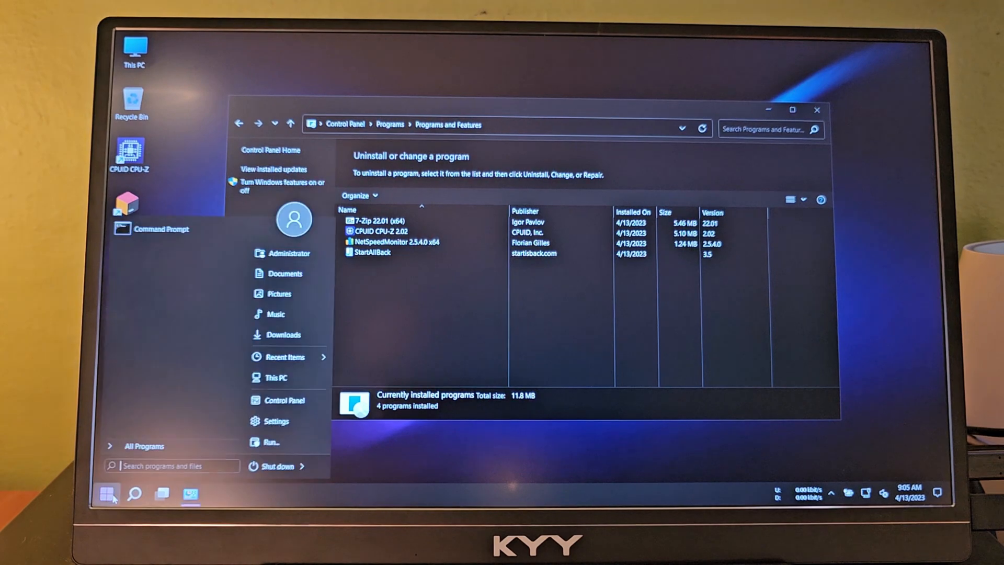
mouse_move(288, 286)
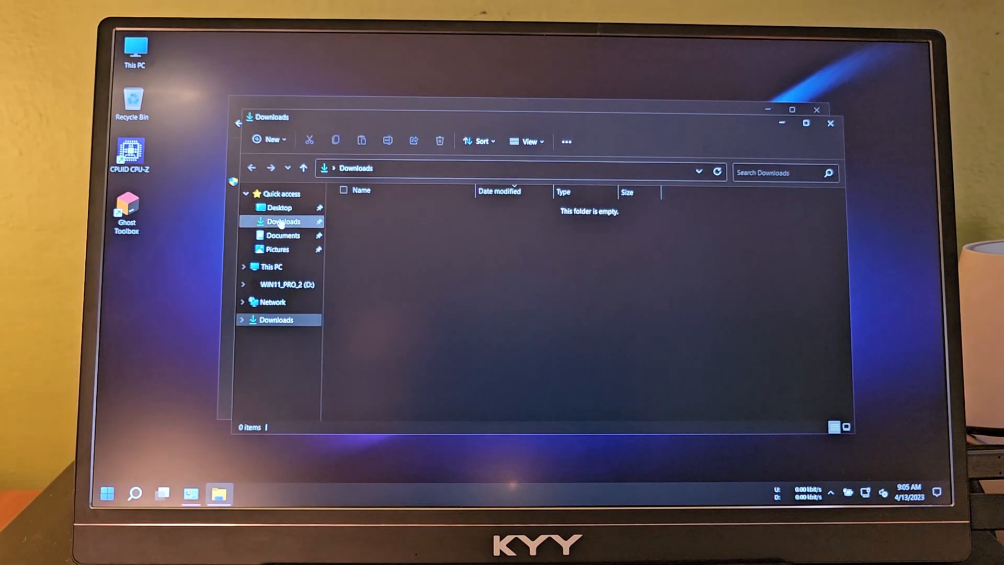
Check This PC in File Explorer: Local Disk (C:) has 49.0 GB free of 56.9 GB.
click(272, 267)
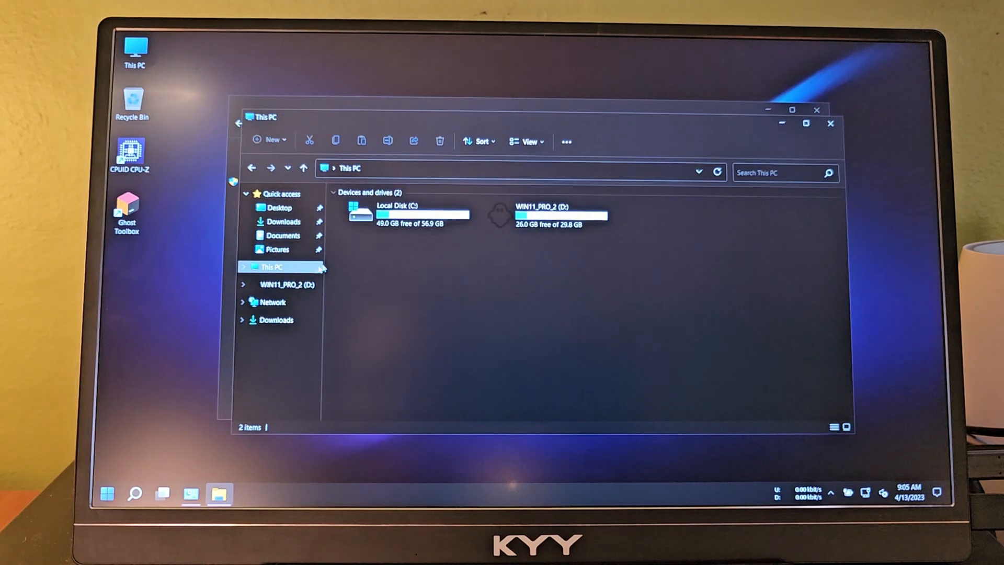
click(402, 212)
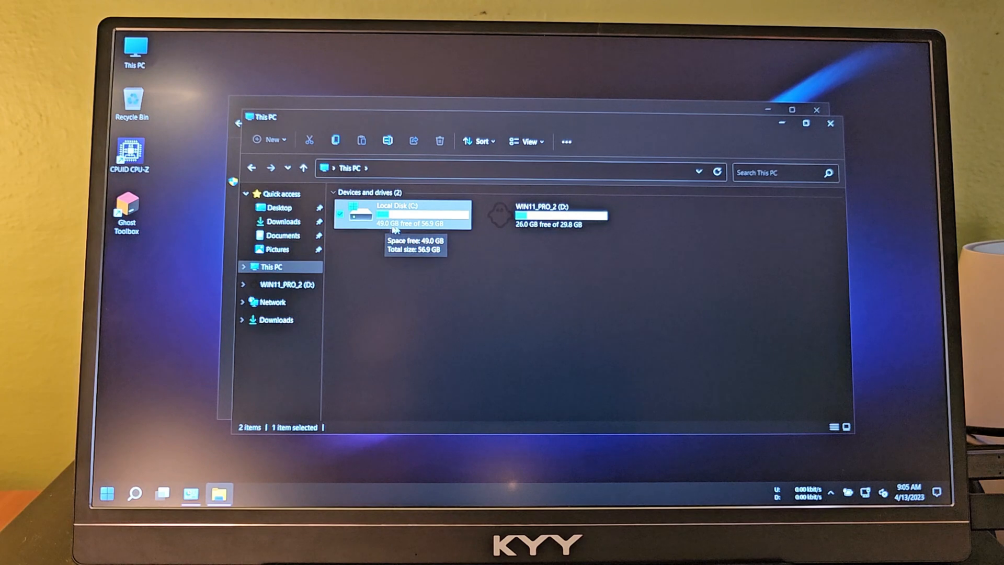
mouse_move(586, 248)
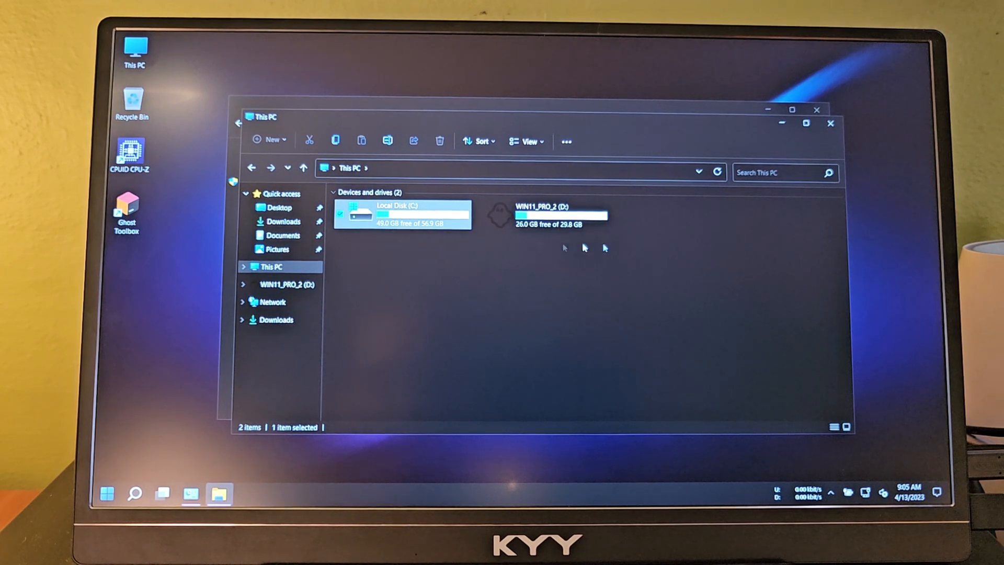
click(551, 213)
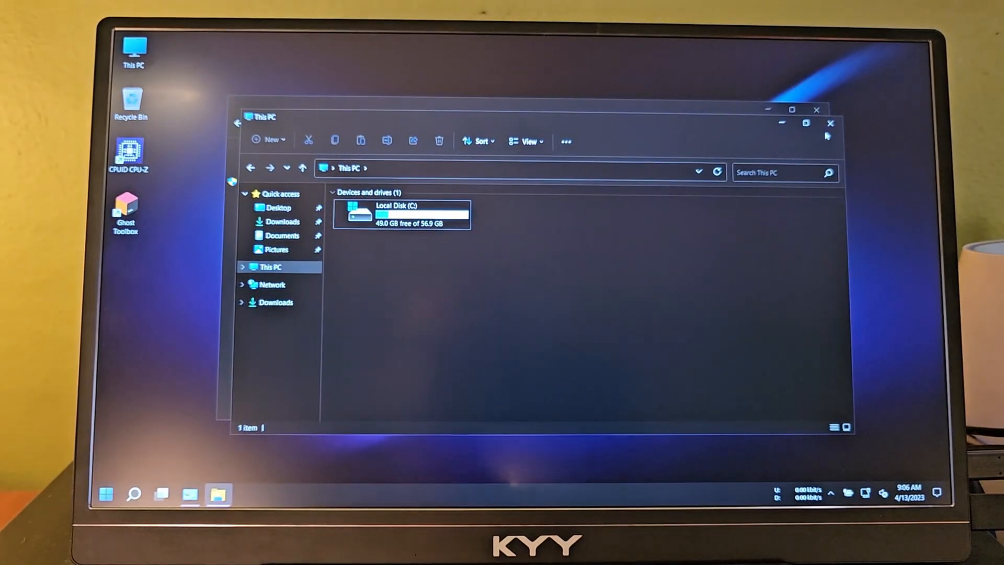
Close the This PC window and launch Ghost Toolbox from its desktop icon.
click(829, 123)
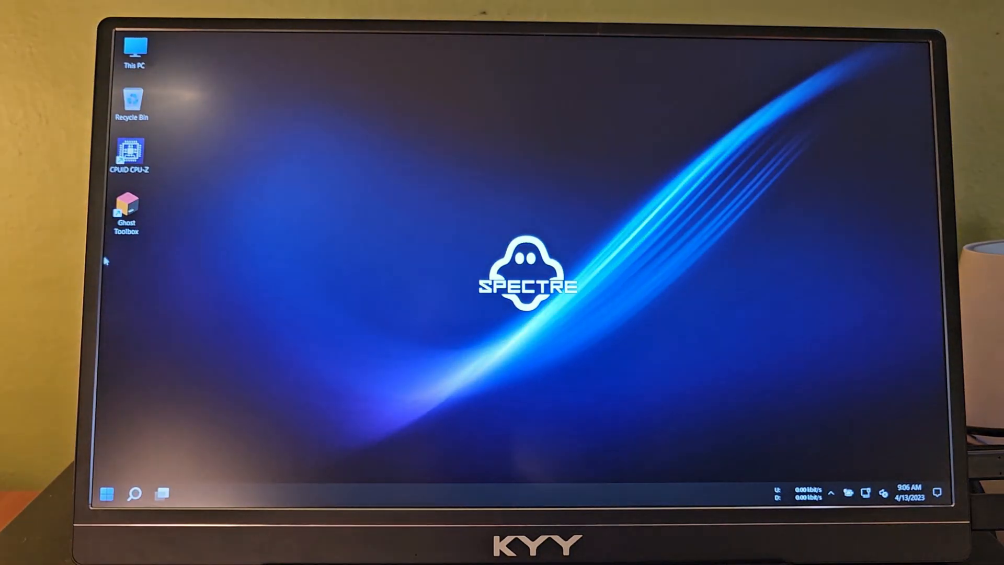
double_click(126, 211)
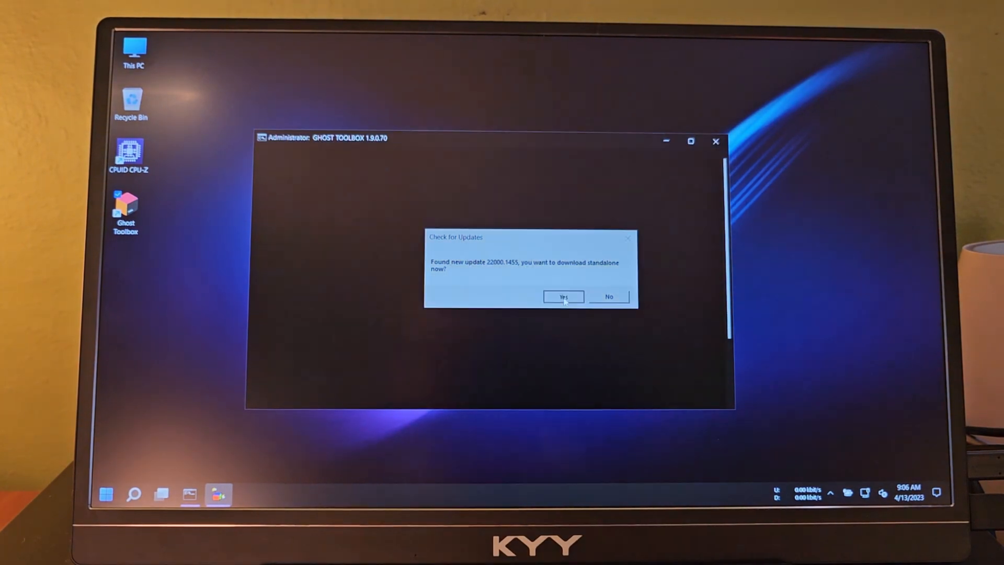
Accept the standalone 22000.1455 update download and dismiss the Edge launch error.
click(564, 297)
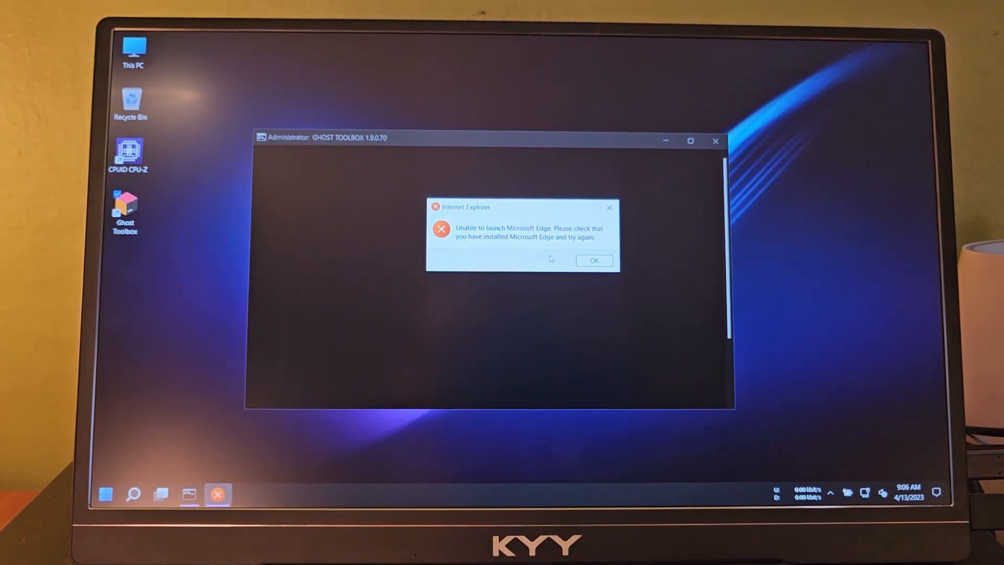
click(594, 261)
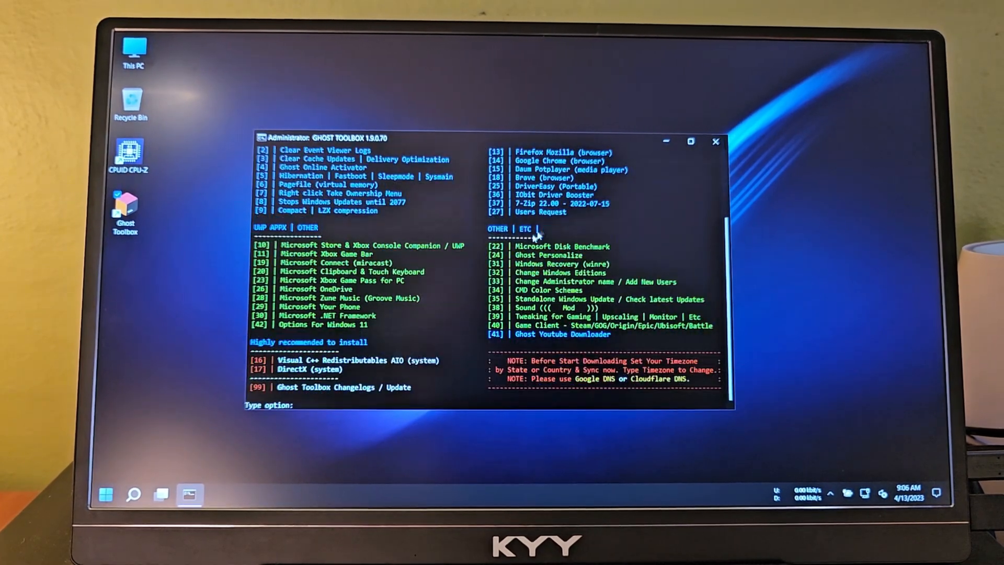
Enter option 12 in Ghost Toolbox to install Microsoft Edge.
text(12)
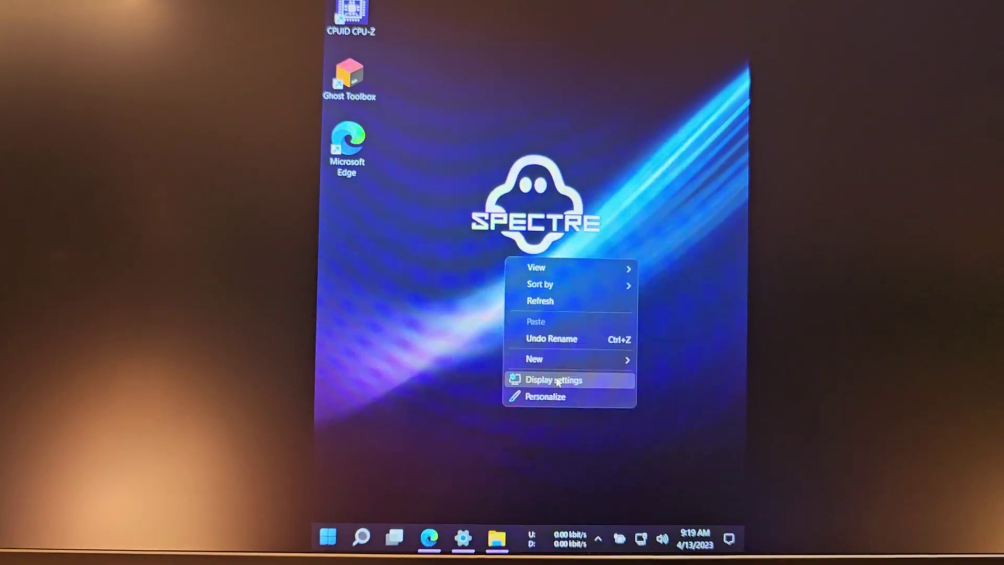
Open Display settings and set Multiple displays to 'Extend these displays'.
click(552, 380)
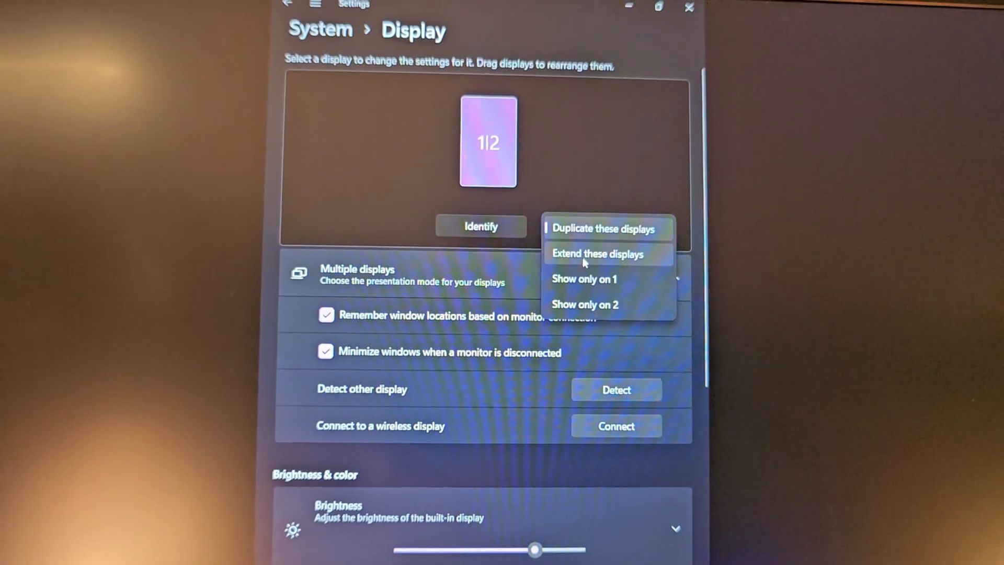
click(596, 254)
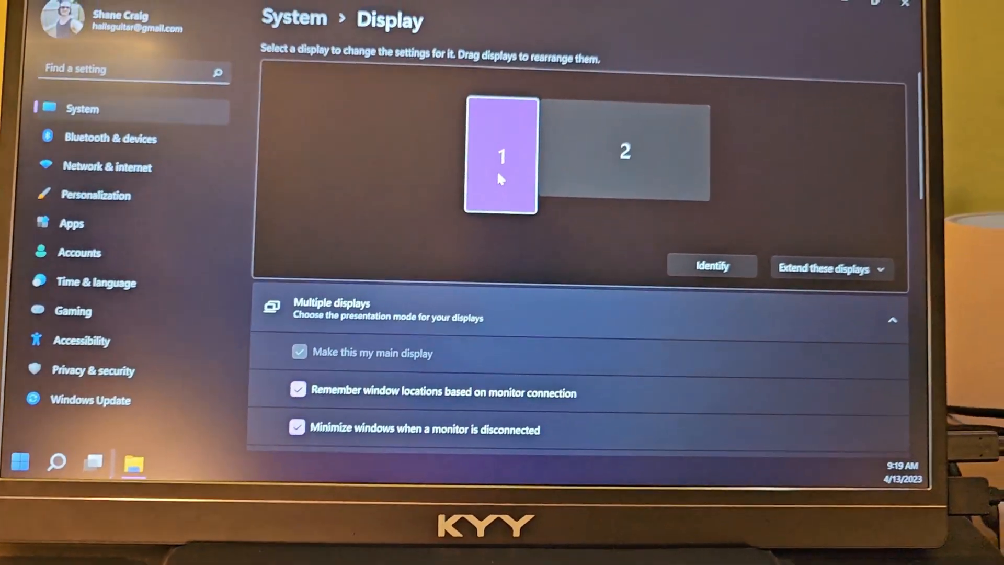
Scroll down the Display settings page to reach the display orientation options.
scroll(down, 3)
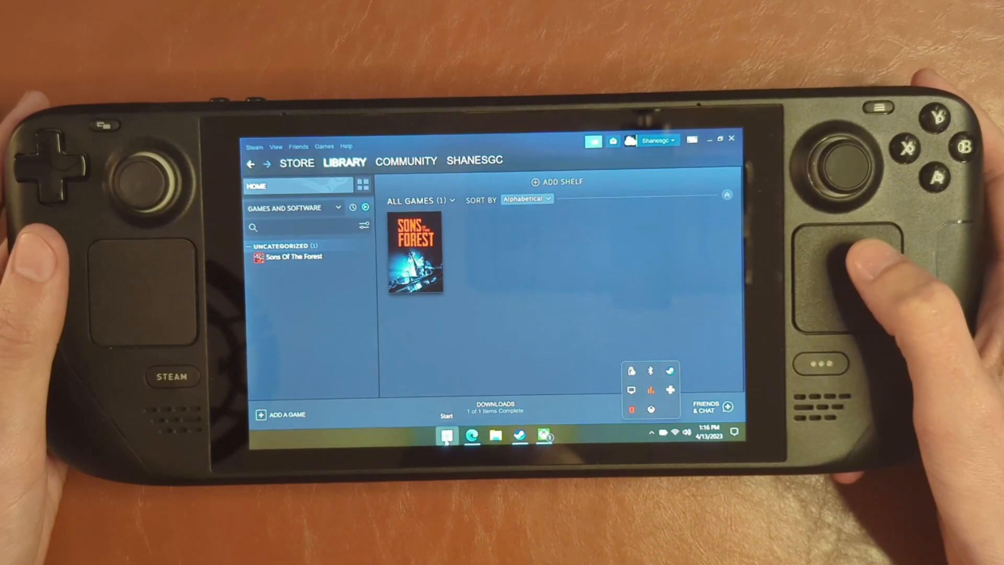
Open StartAllBack configuration from the Start menu on its Taskbar page.
click(444, 437)
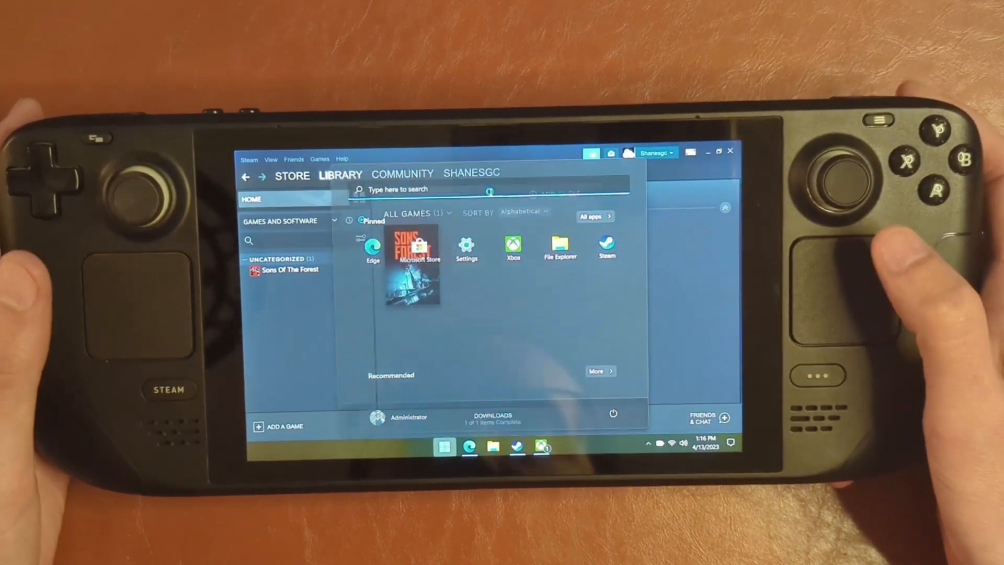
click(445, 447)
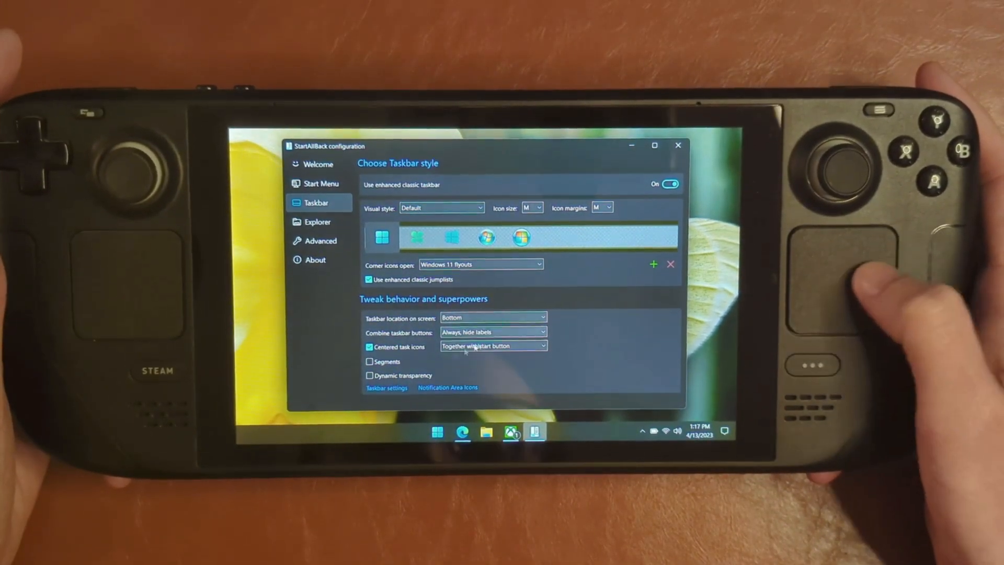
Close the StartAllBack window to reveal Steam's Sons Of The Forest page.
click(438, 432)
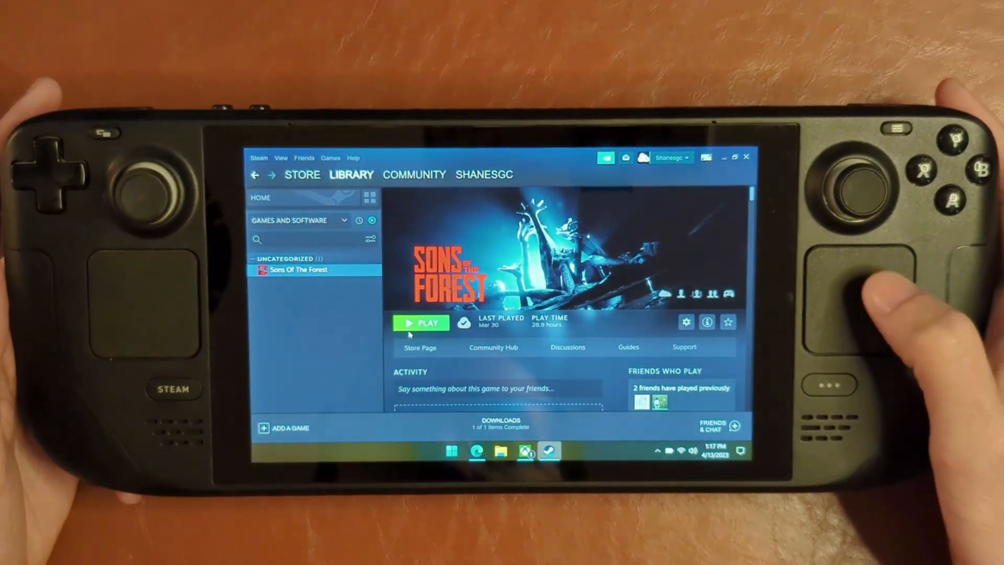
Launch Sons Of The Forest from its Steam page with Play.
click(420, 323)
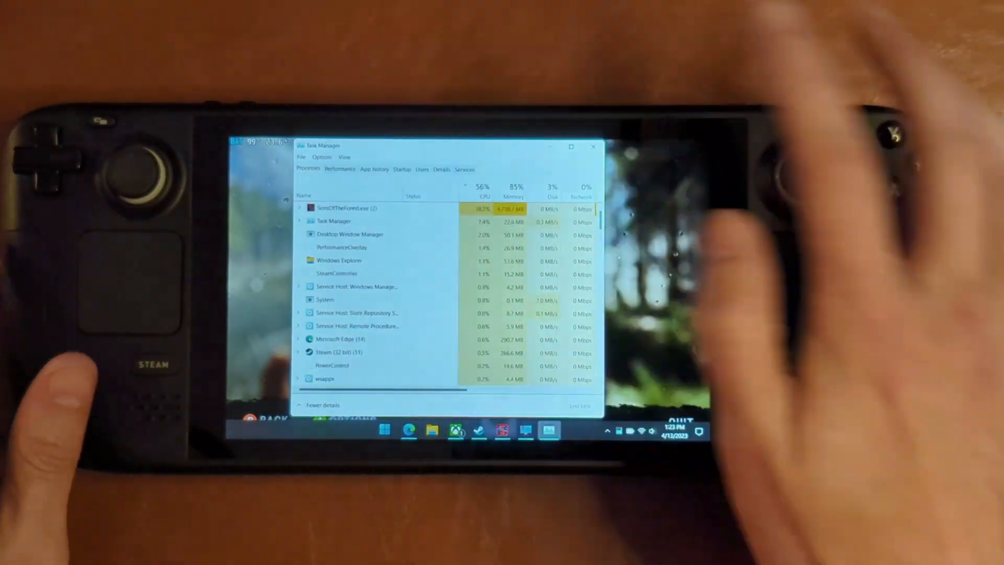
Check CPU performance during the game, then end the SonsOfTheForest.exe task.
click(340, 168)
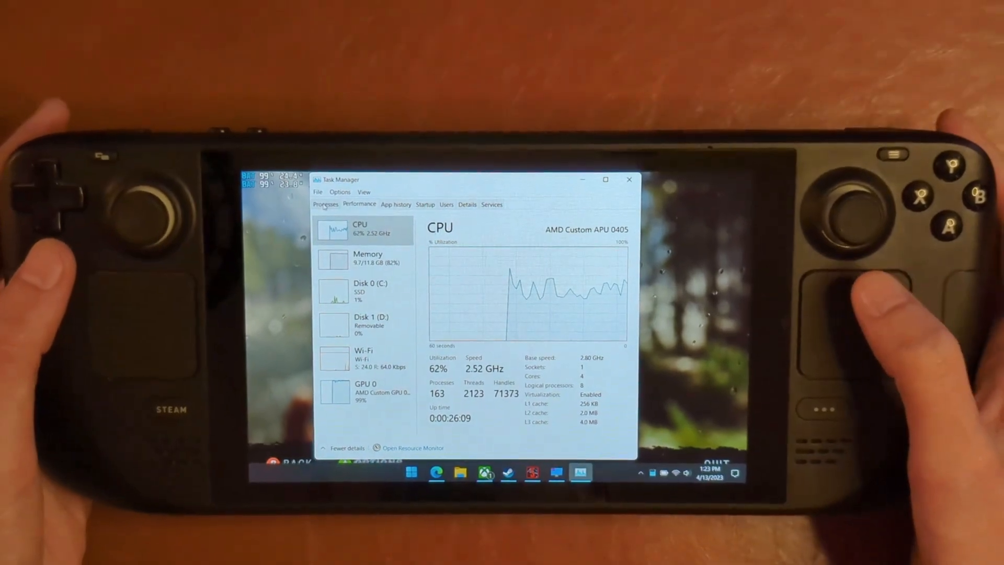
click(325, 204)
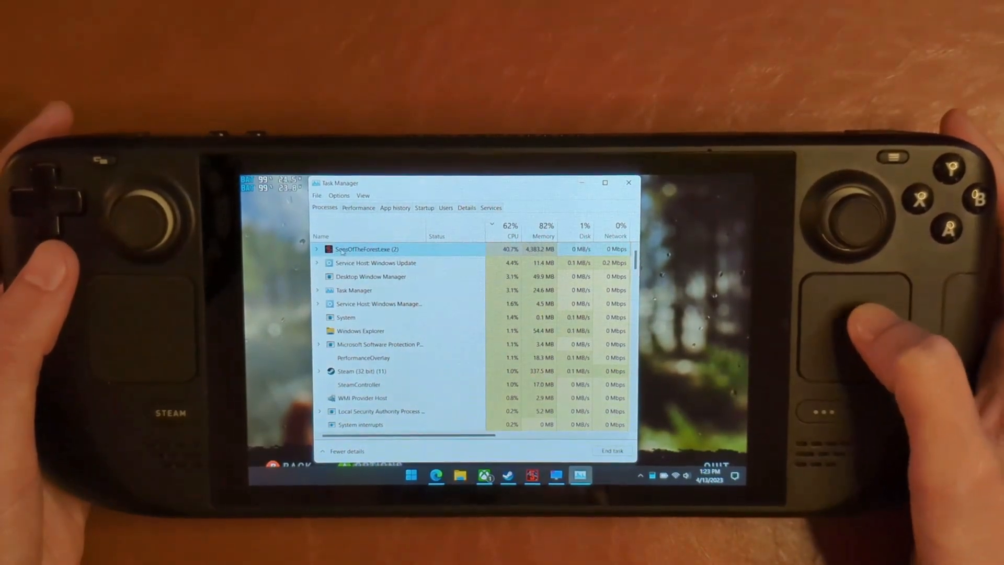
click(358, 207)
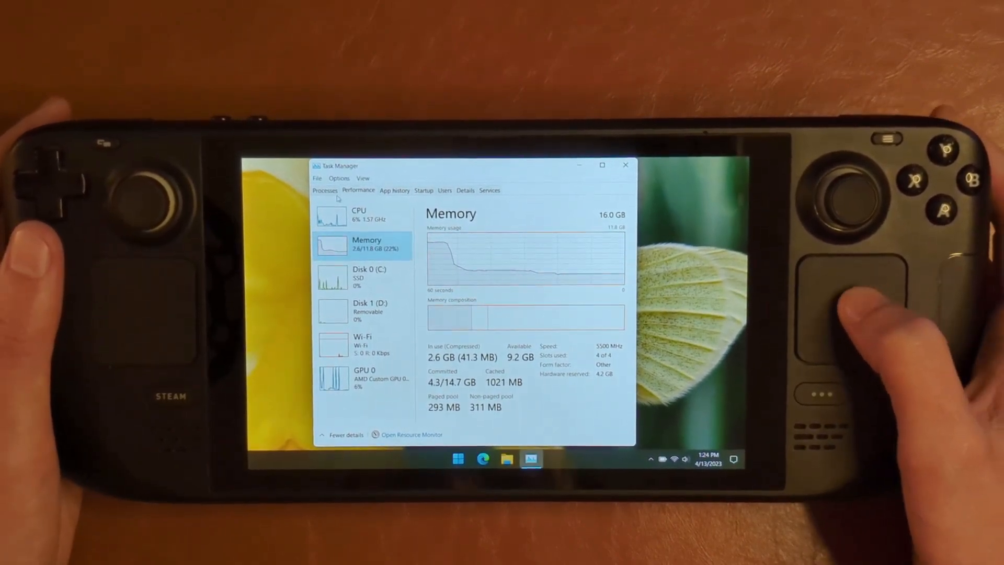
View idle CPU load (3%, 136 processes), then open the Start menu.
click(325, 190)
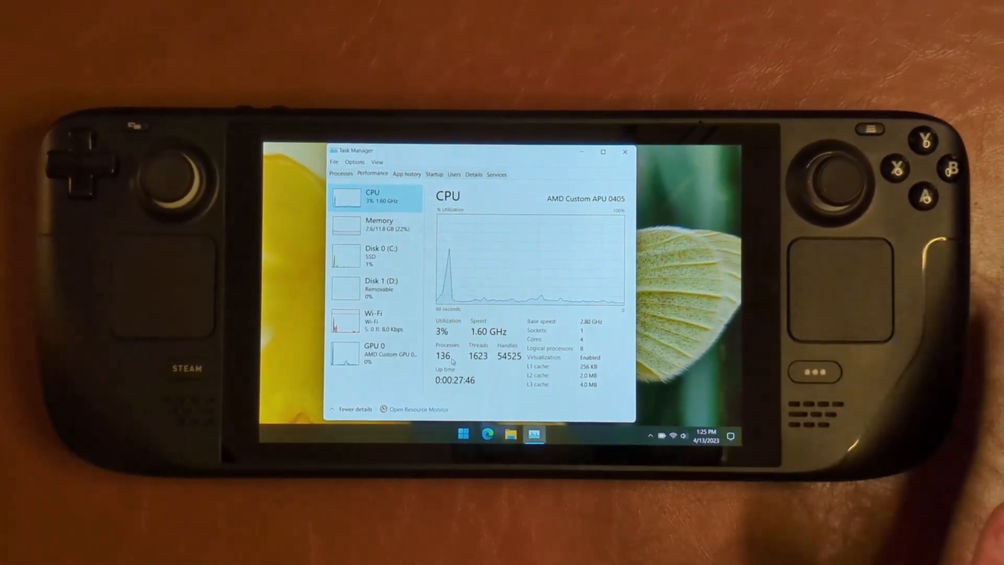
click(463, 433)
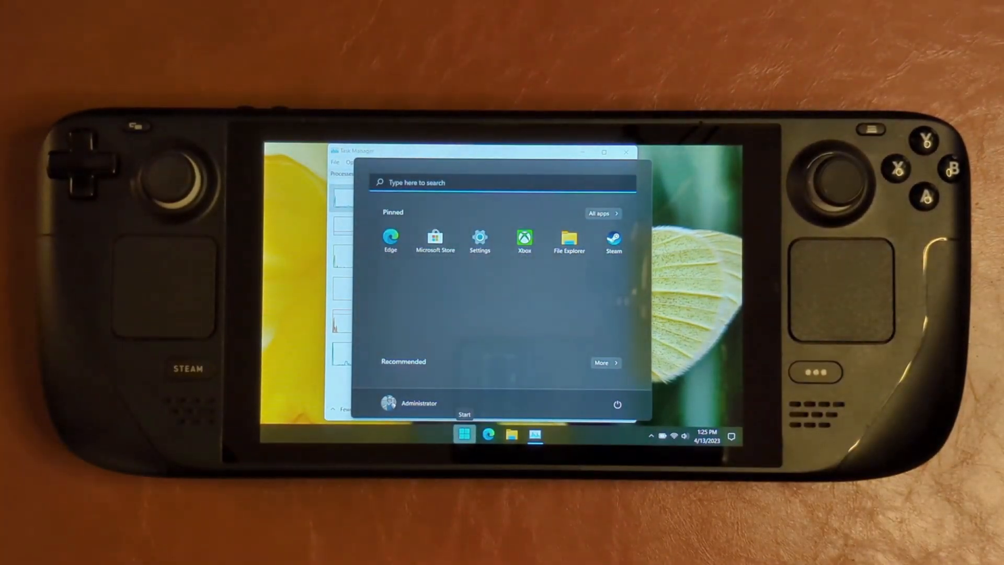